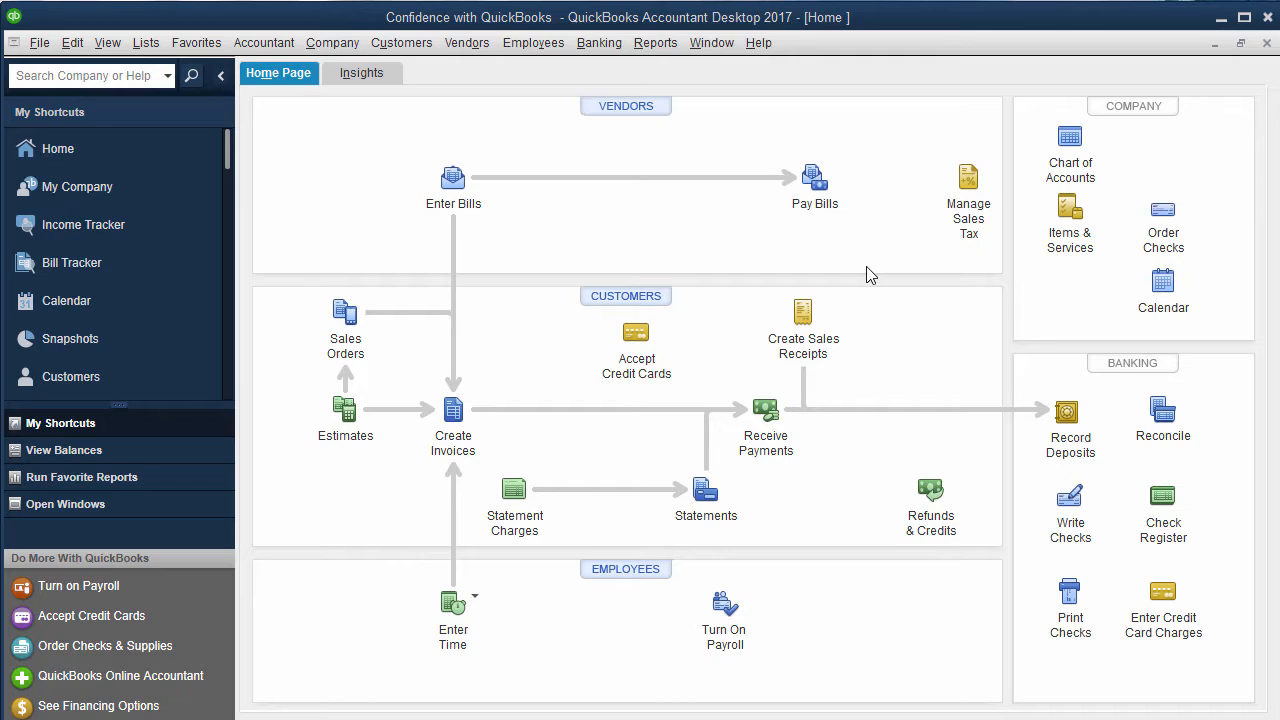
mouse_move(770, 193)
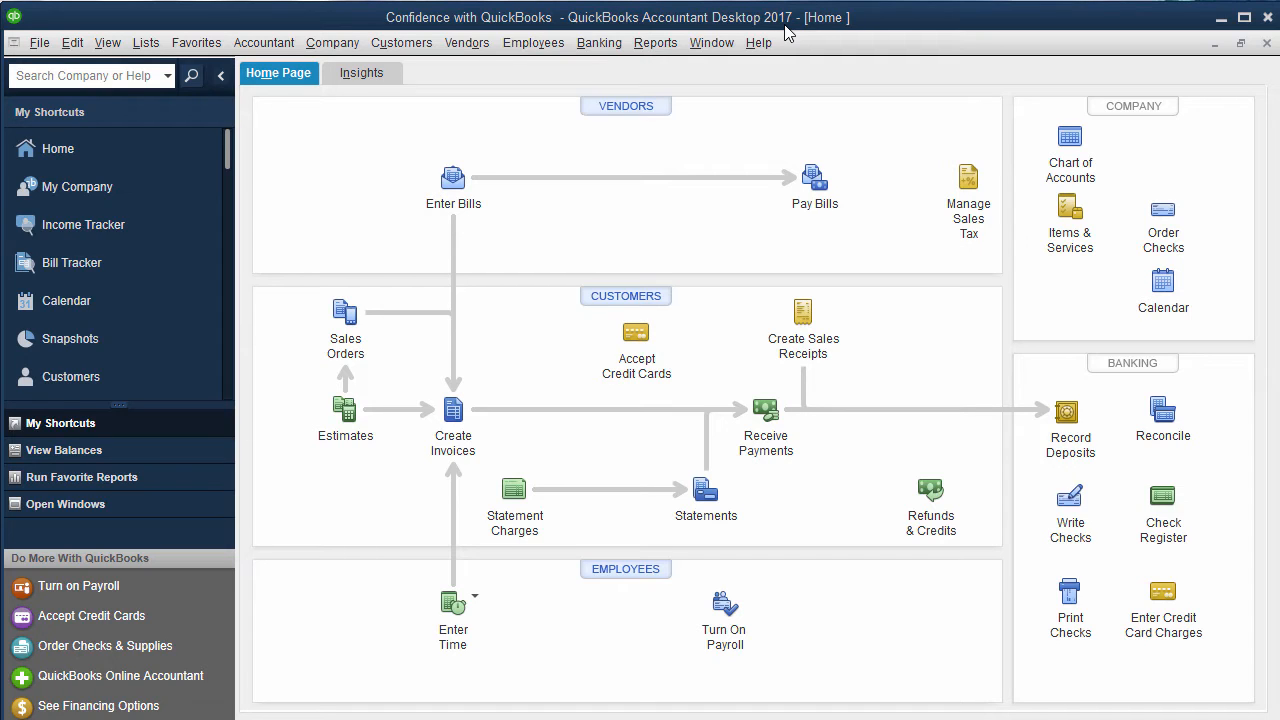
mouse_move(535, 130)
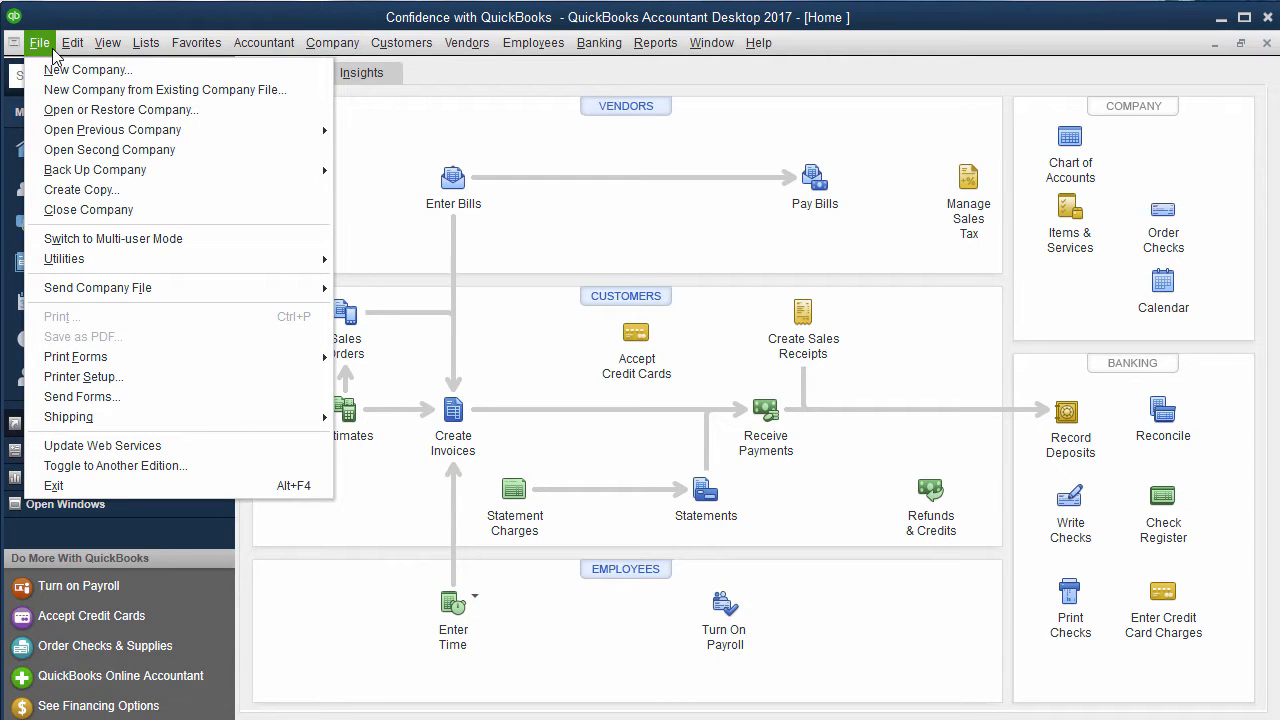
mouse_move(120, 110)
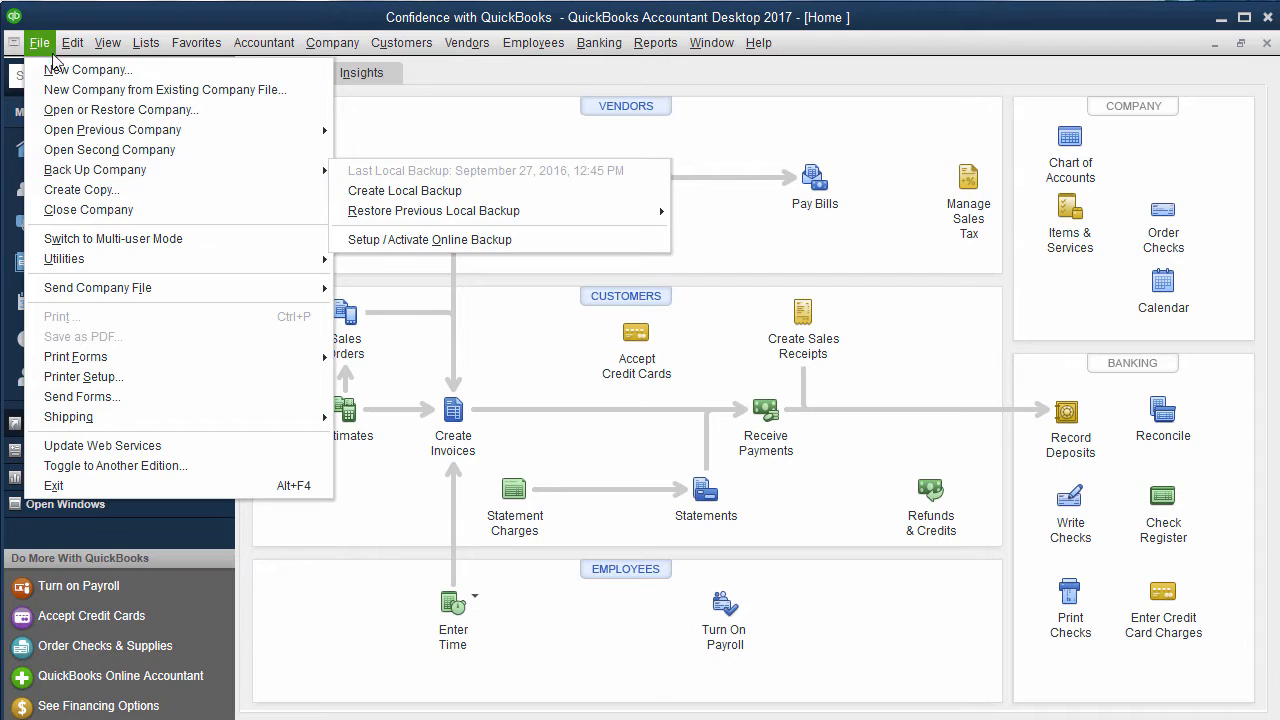
mouse_move(94, 169)
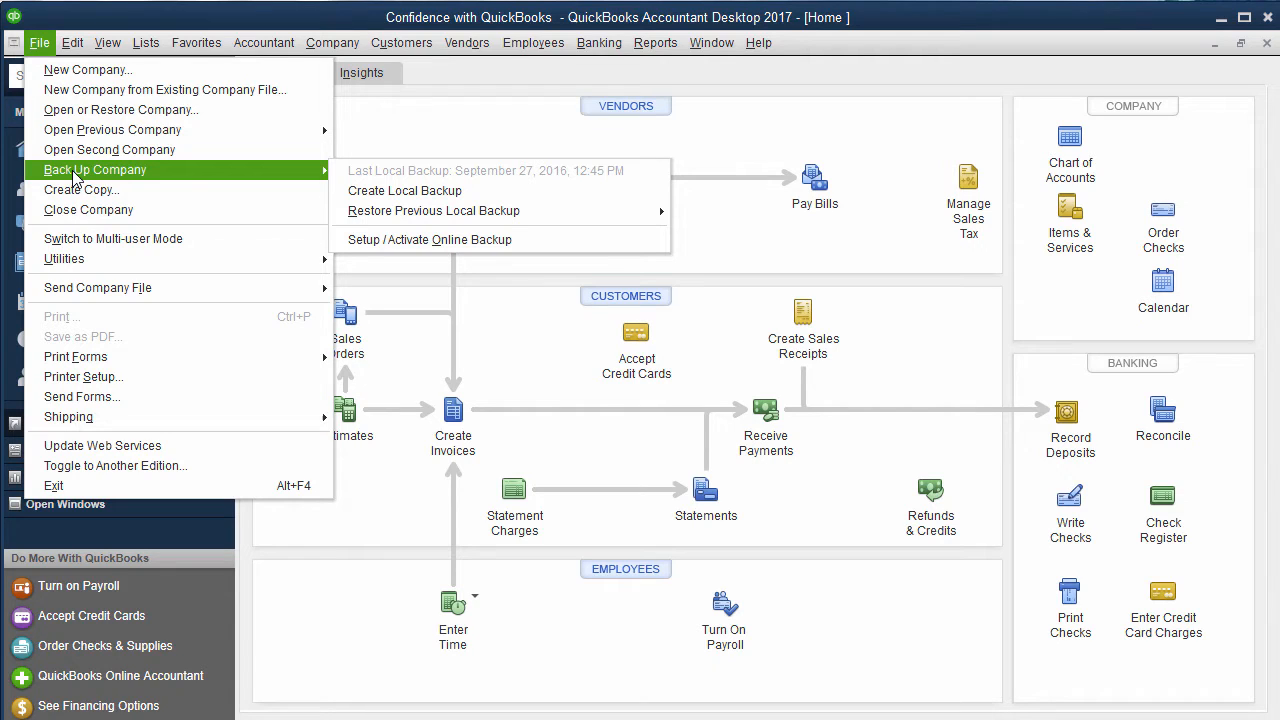
mouse_move(285, 180)
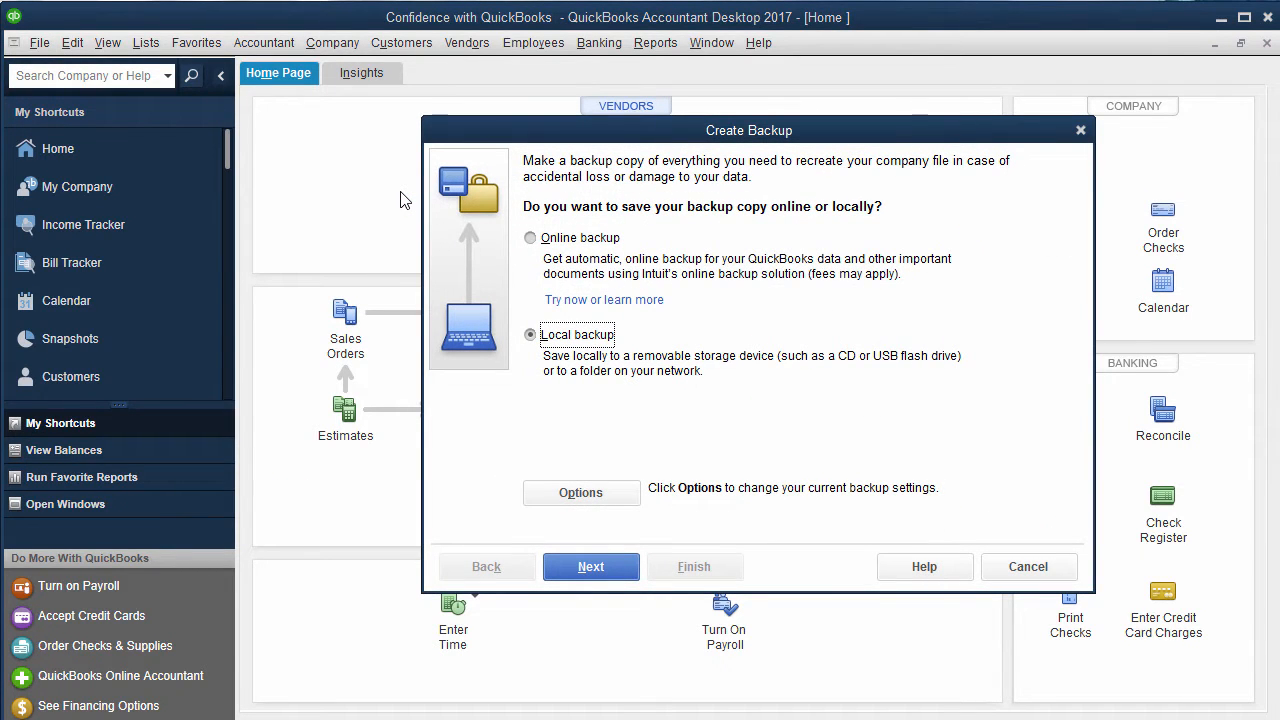
mouse_move(640, 248)
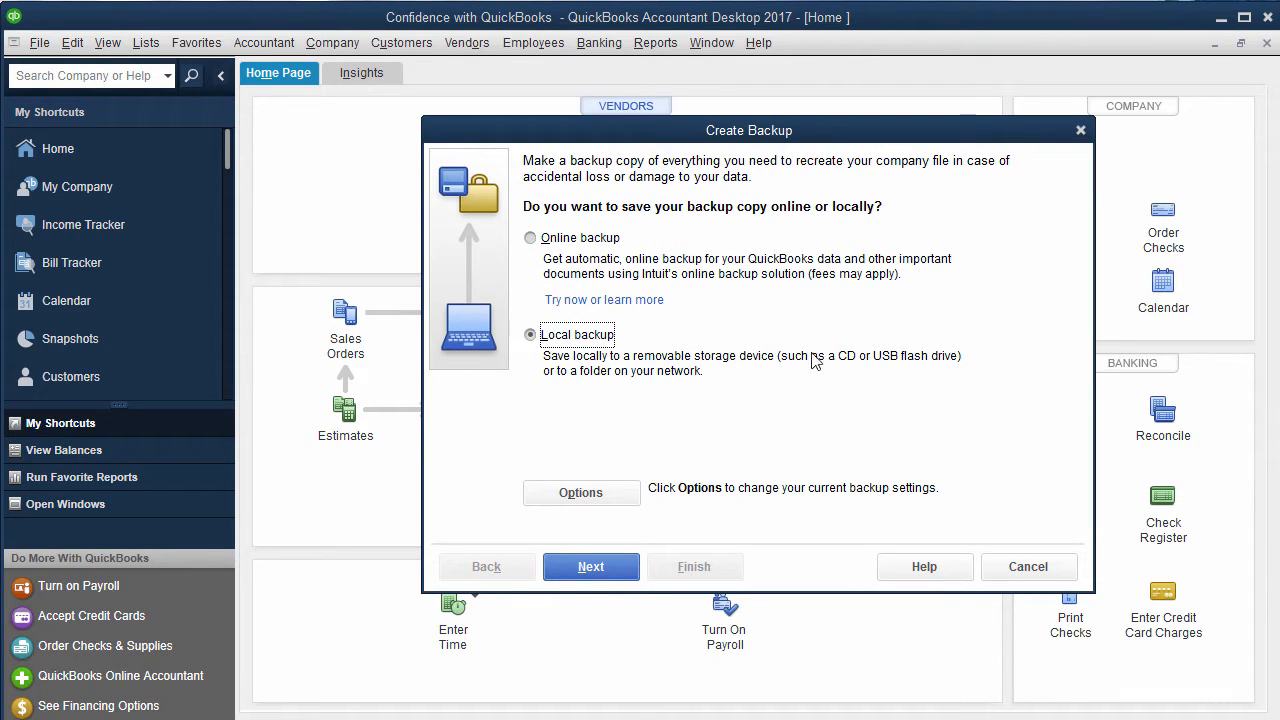
mouse_move(678, 353)
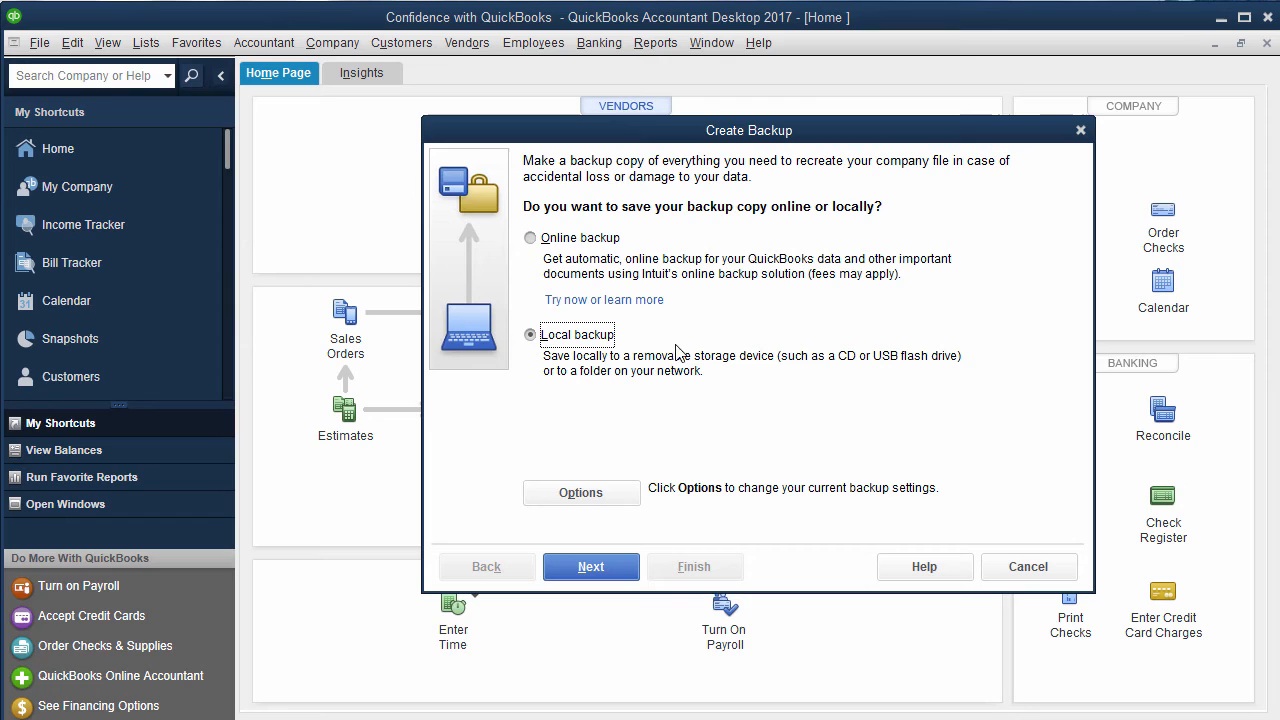
mouse_move(668, 381)
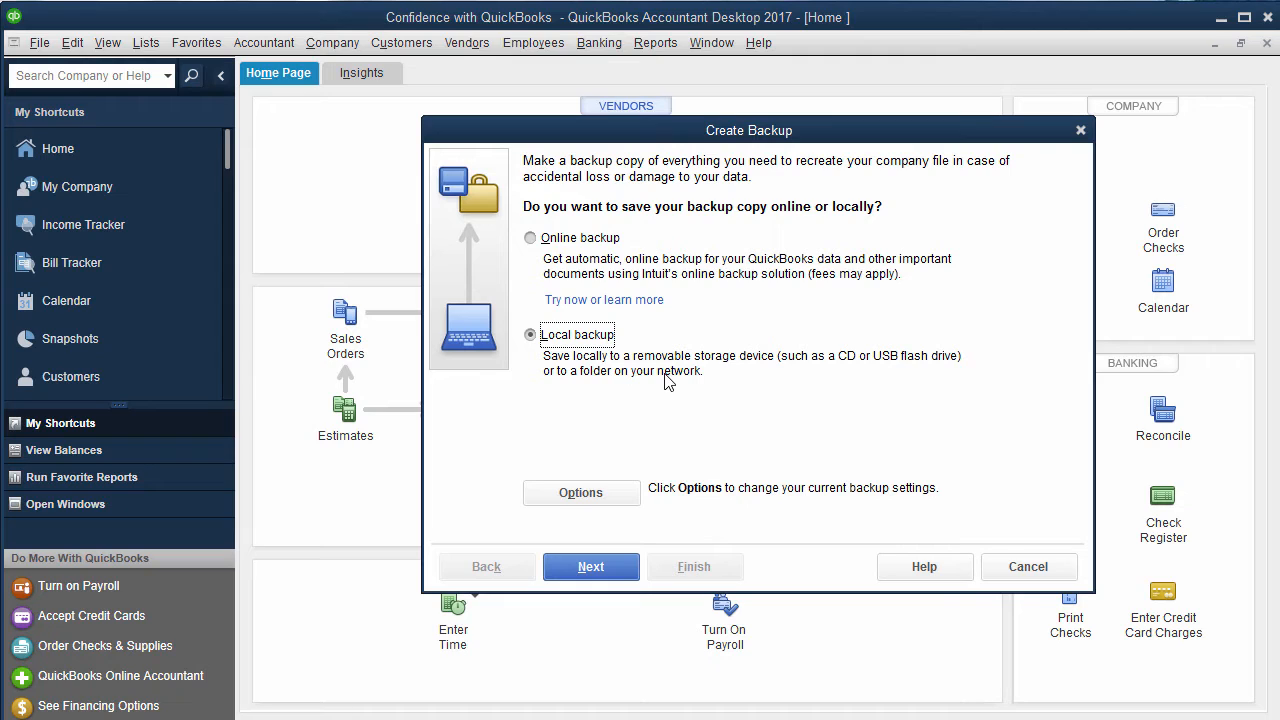
mouse_move(686, 479)
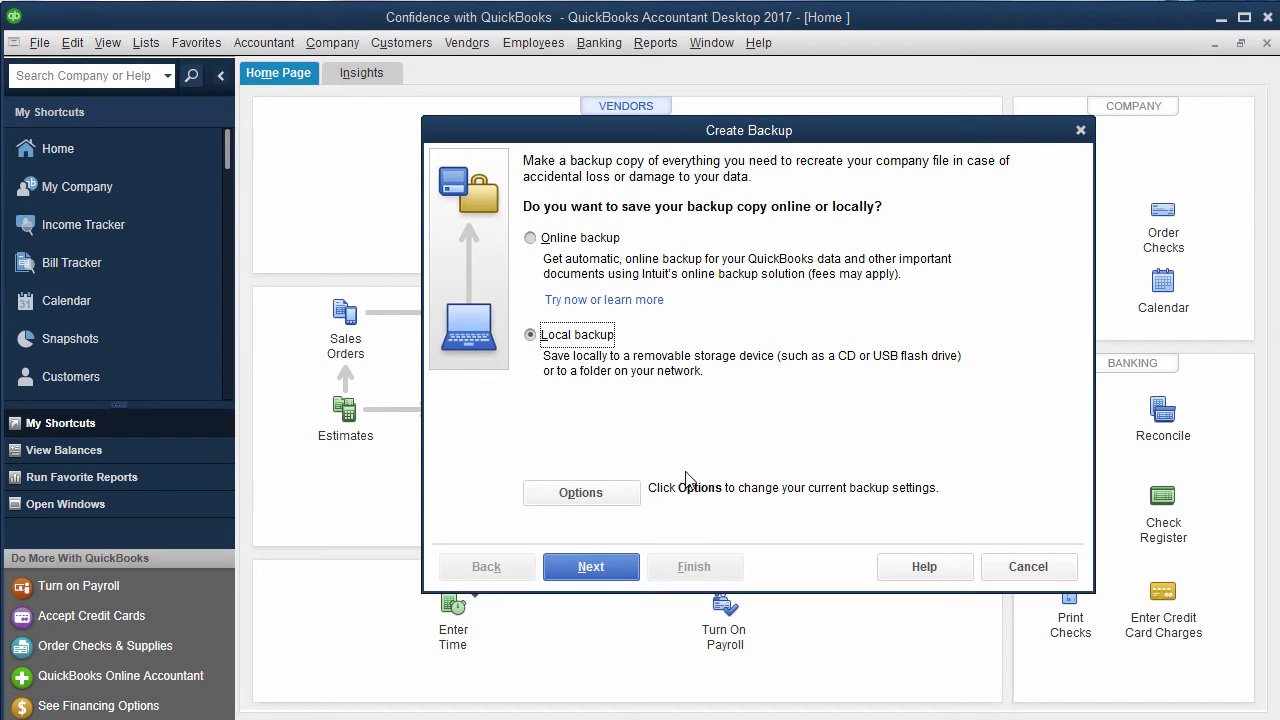
mouse_move(570, 350)
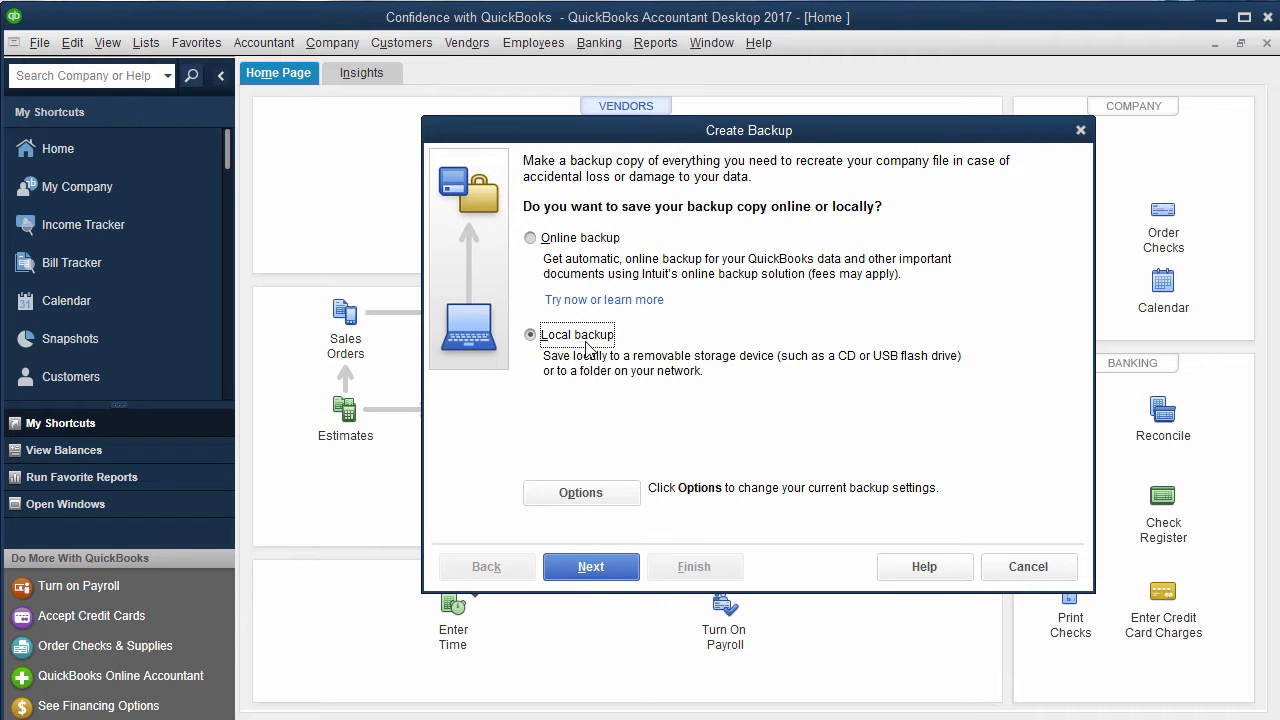
Set the backup save location in Backup Options to the My Passport (F:) drive
click(580, 492)
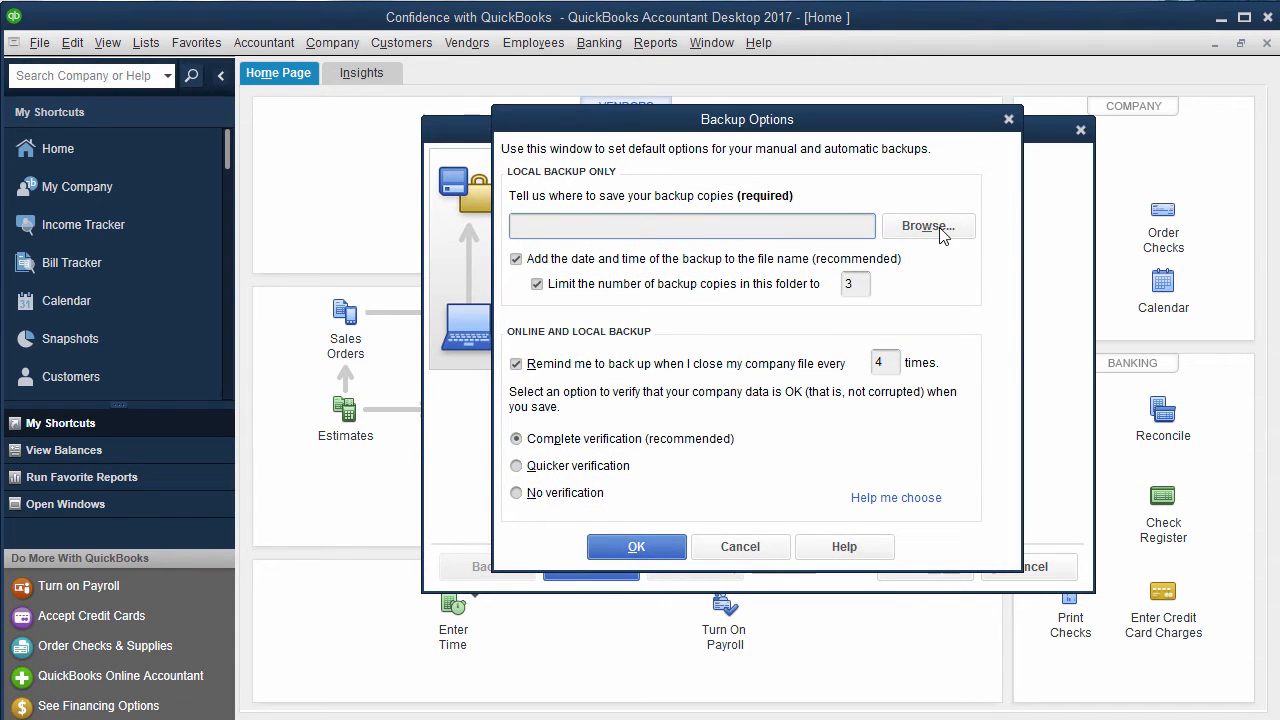
click(927, 225)
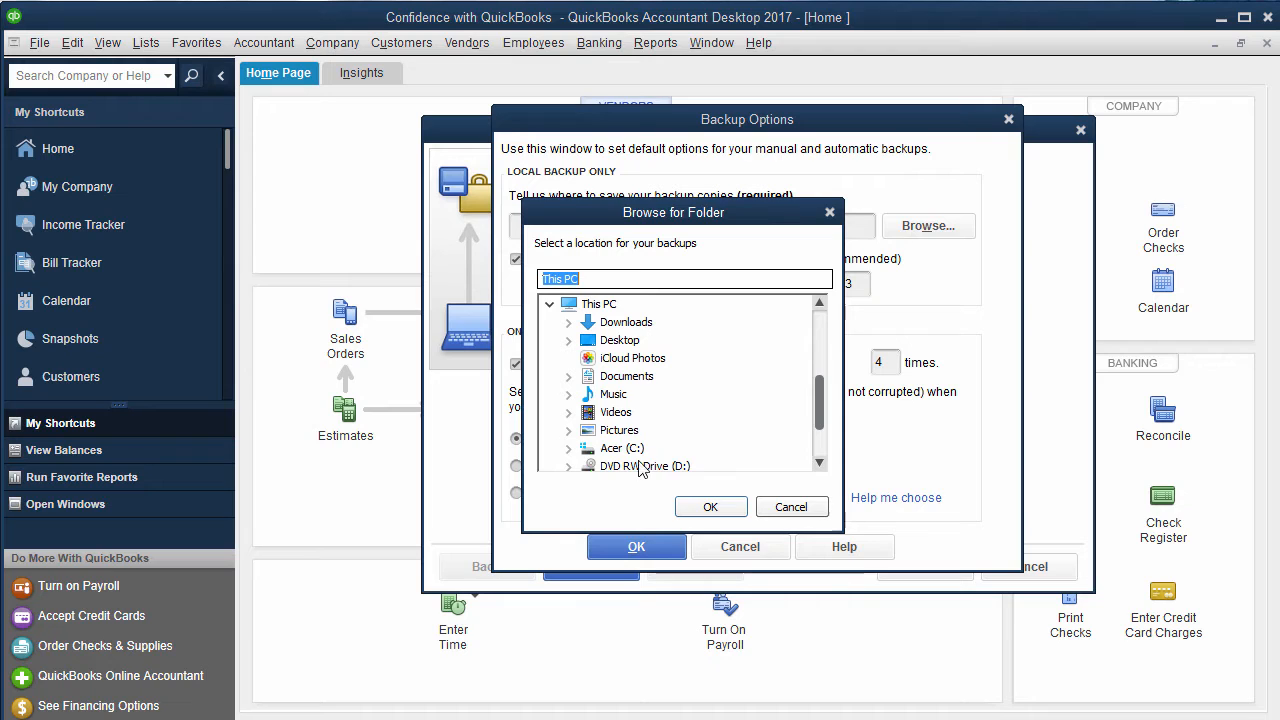
click(640, 430)
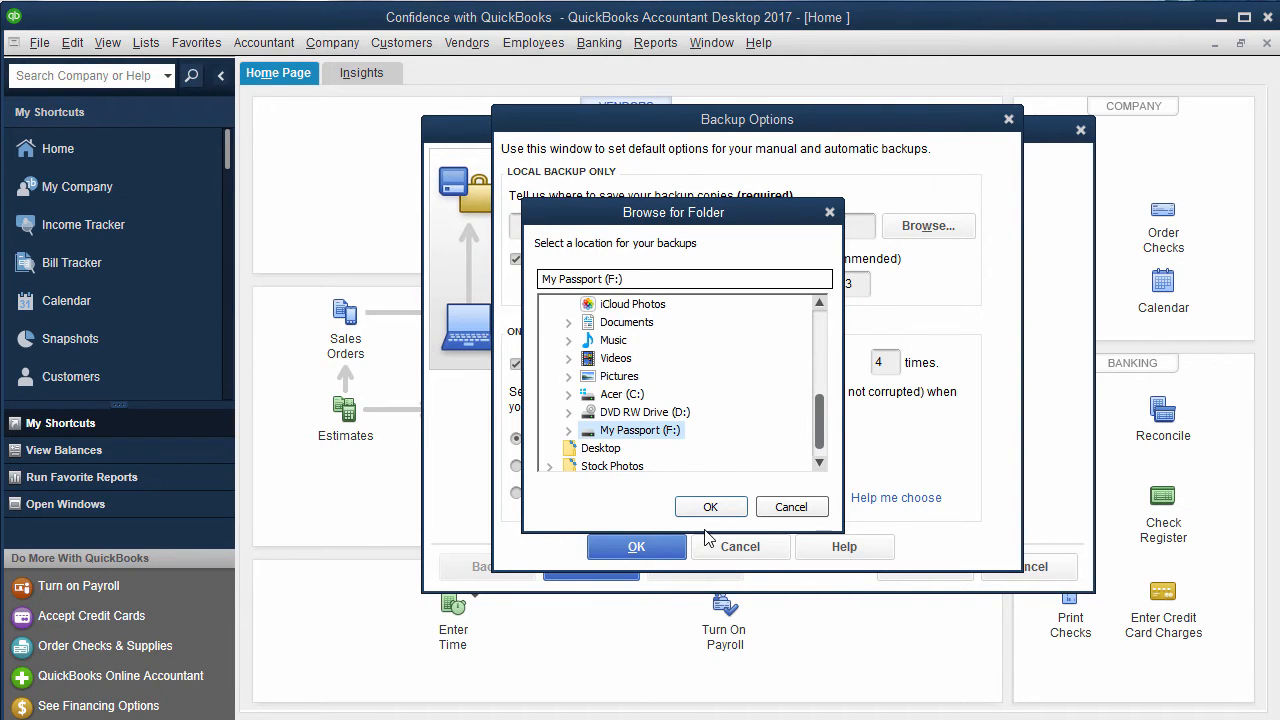
mouse_move(570, 440)
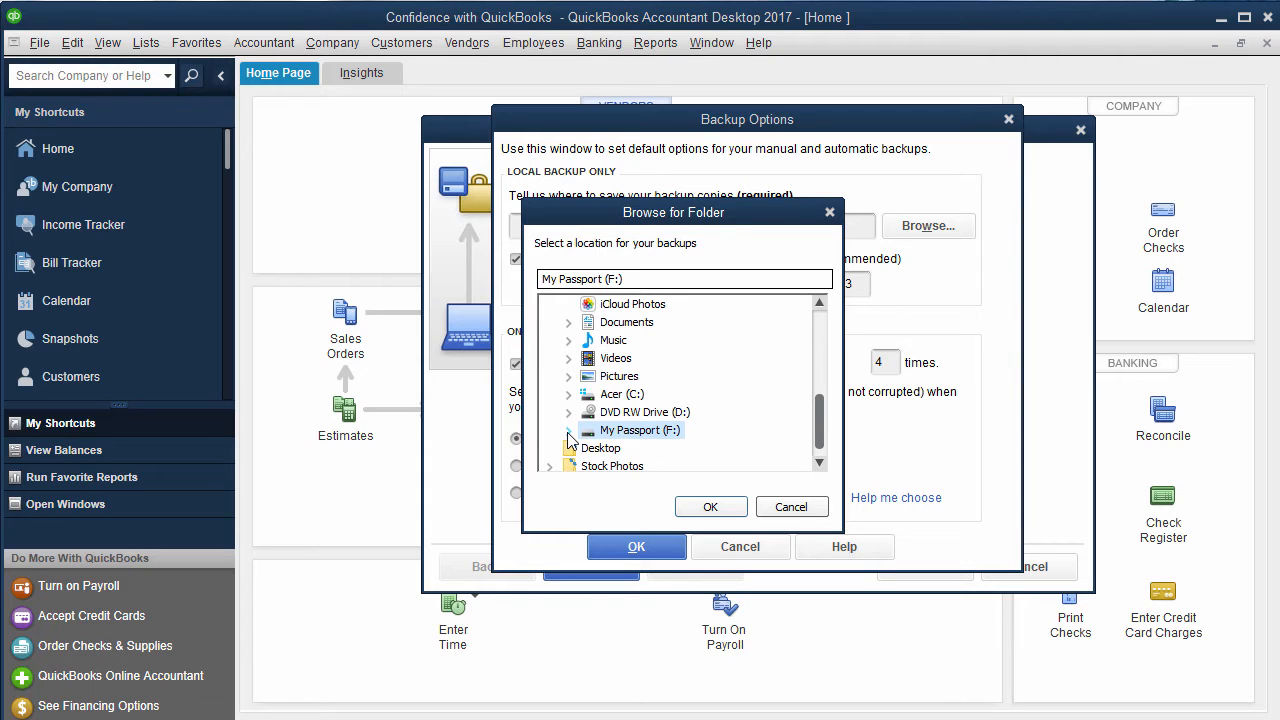
mouse_move(710, 507)
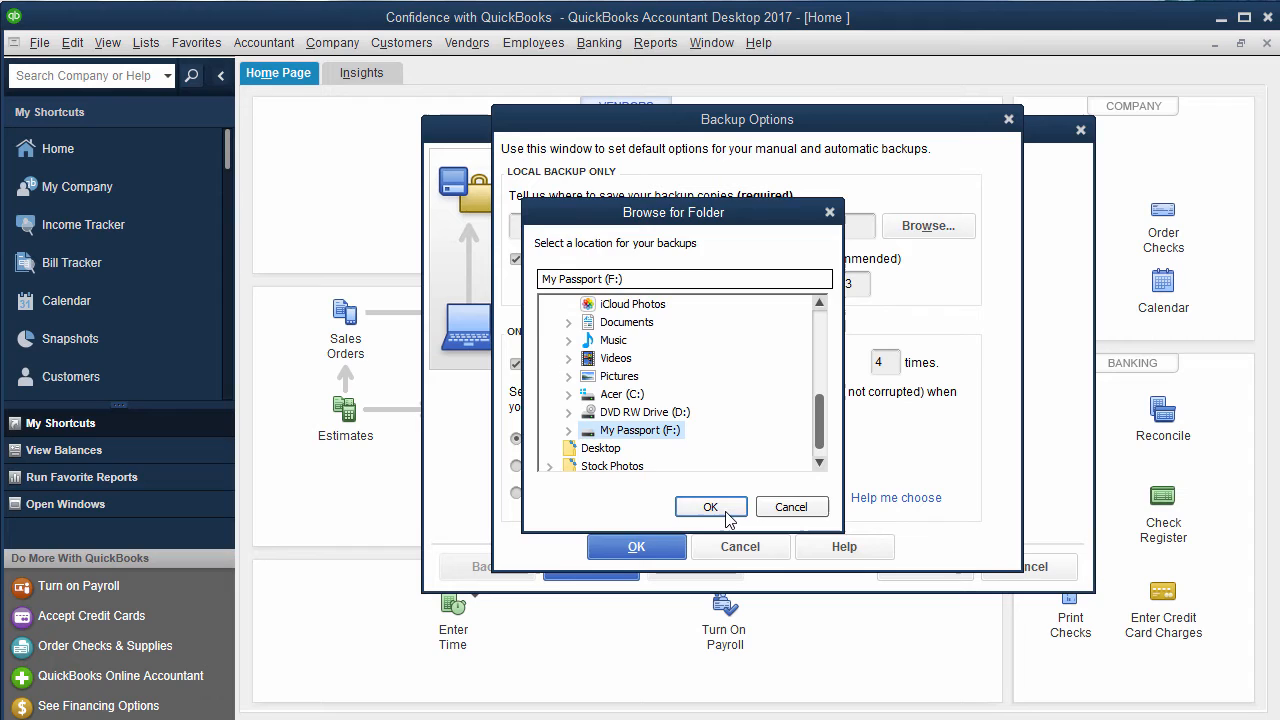
click(710, 507)
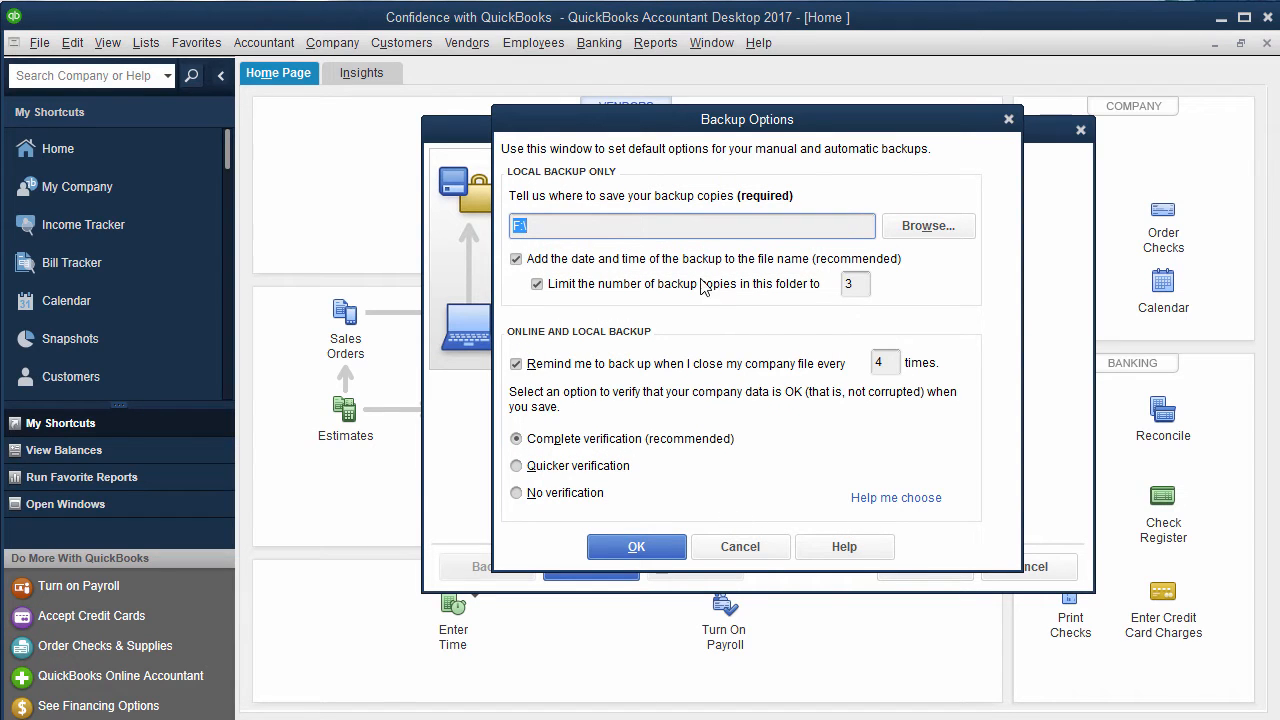
mouse_move(585, 272)
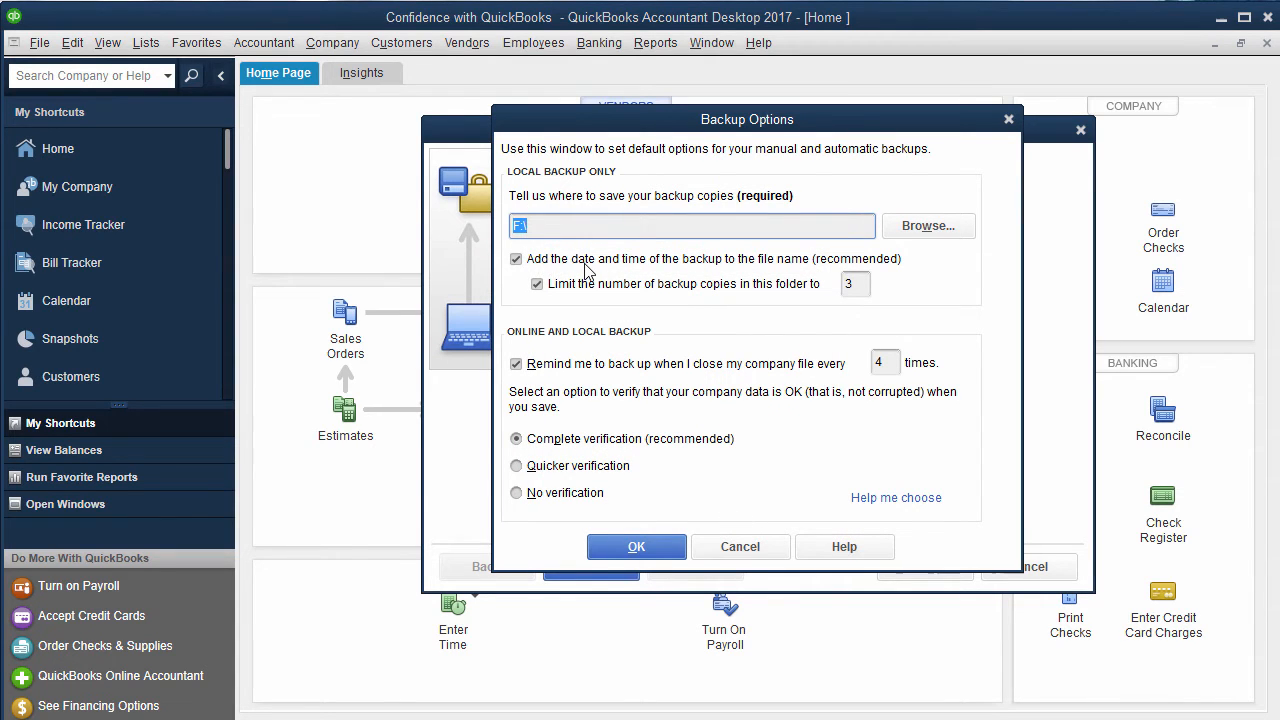
mouse_move(700, 275)
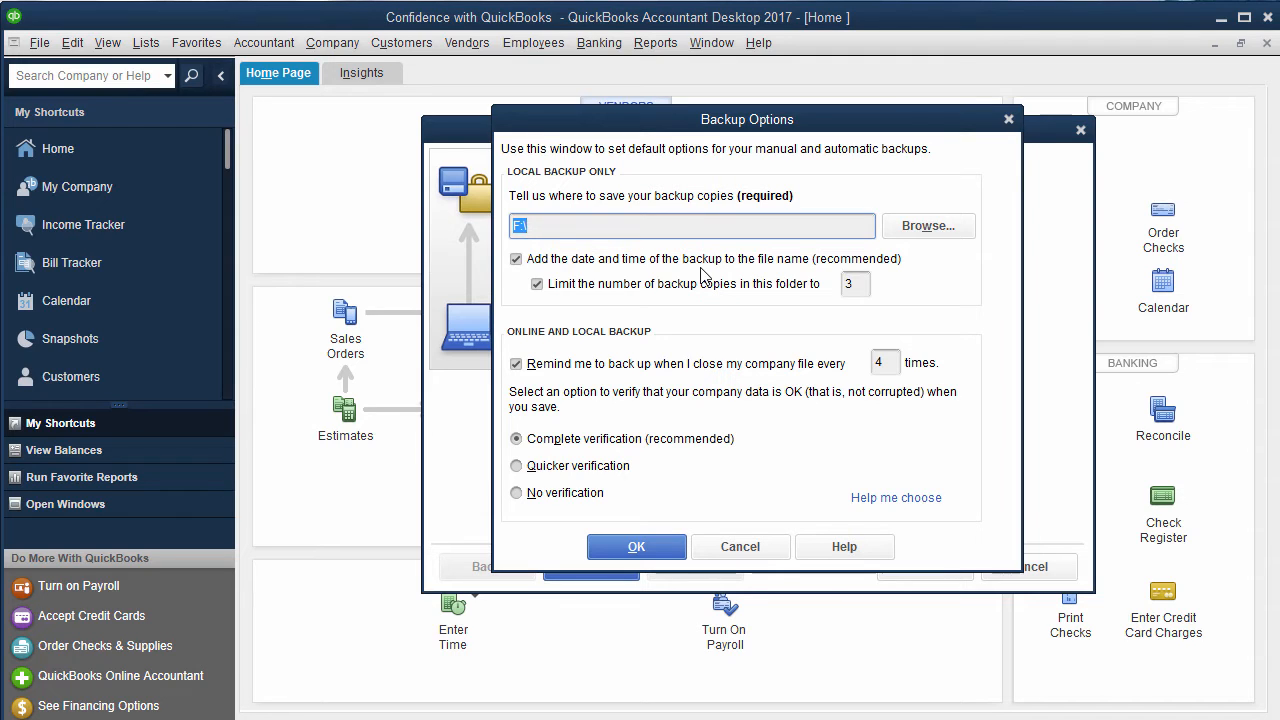
mouse_move(745, 305)
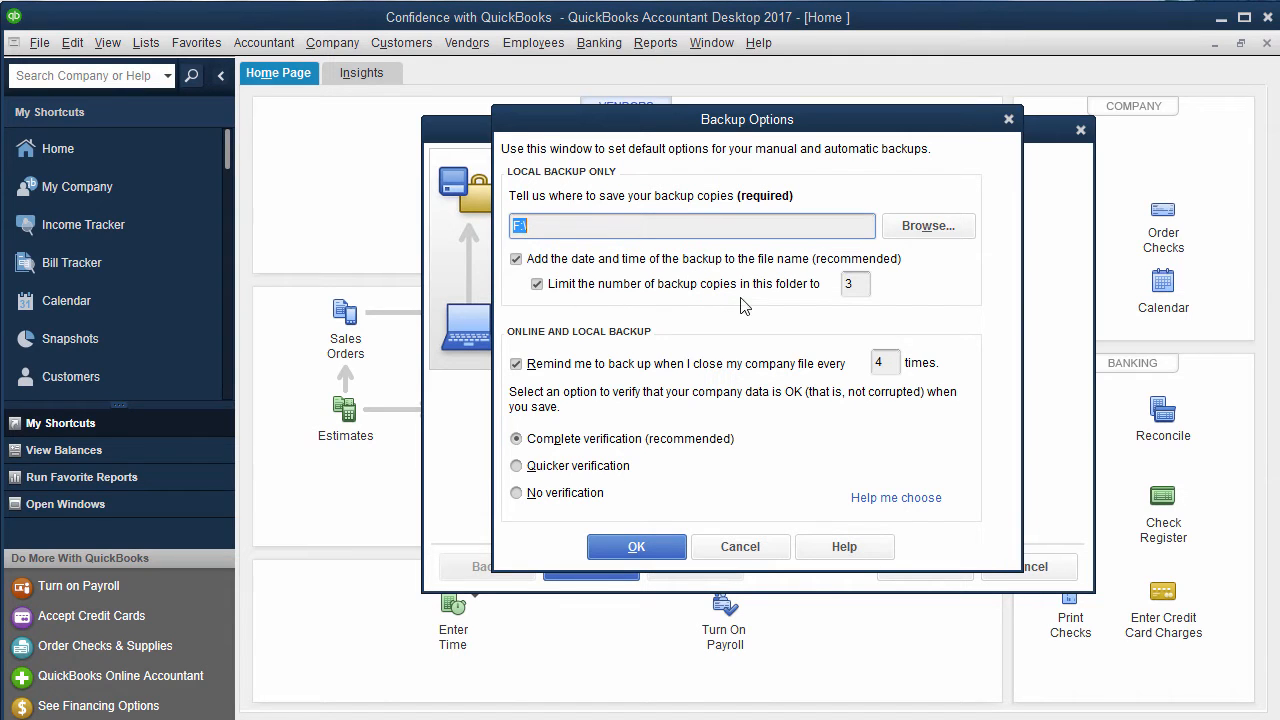
mouse_move(658, 278)
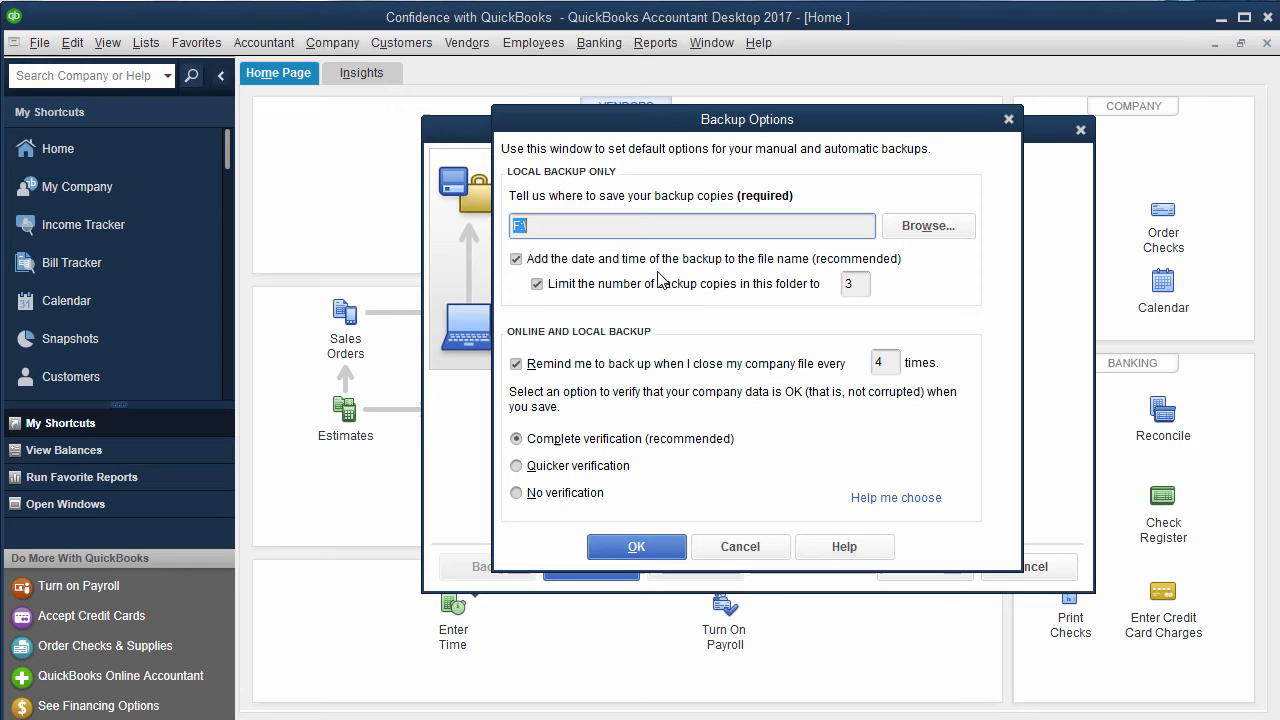
mouse_move(872, 308)
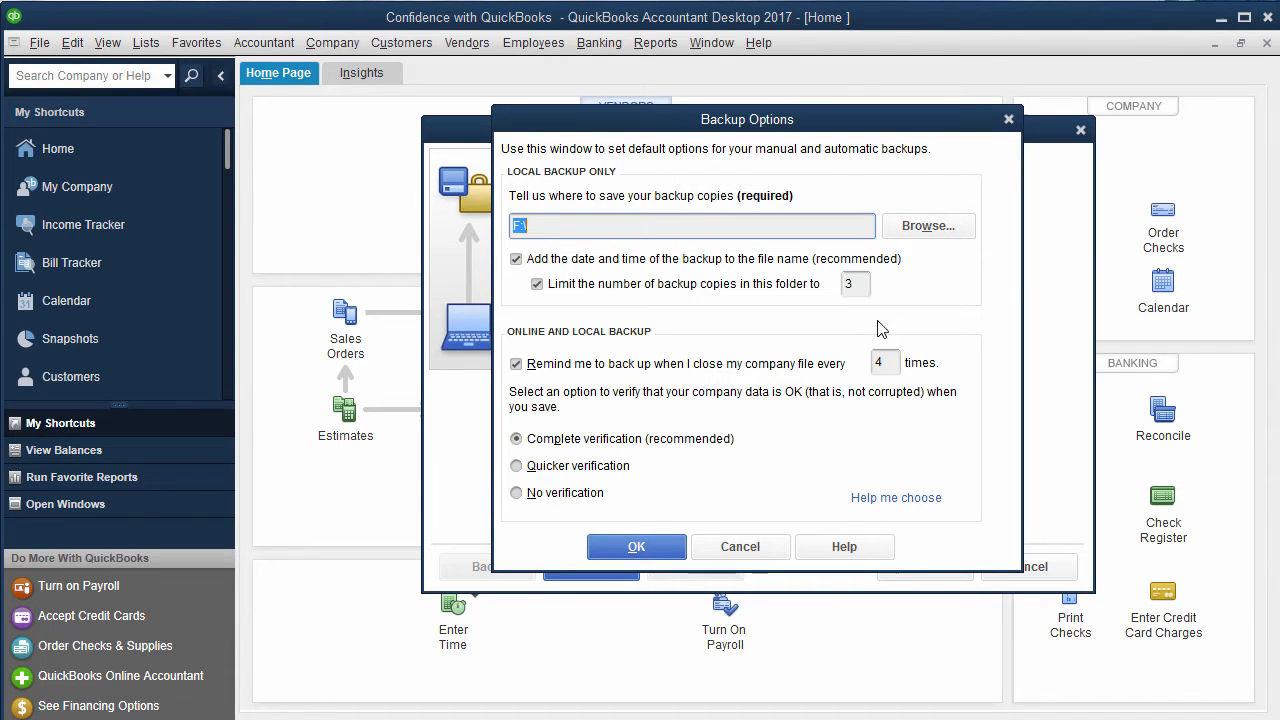
mouse_move(570, 365)
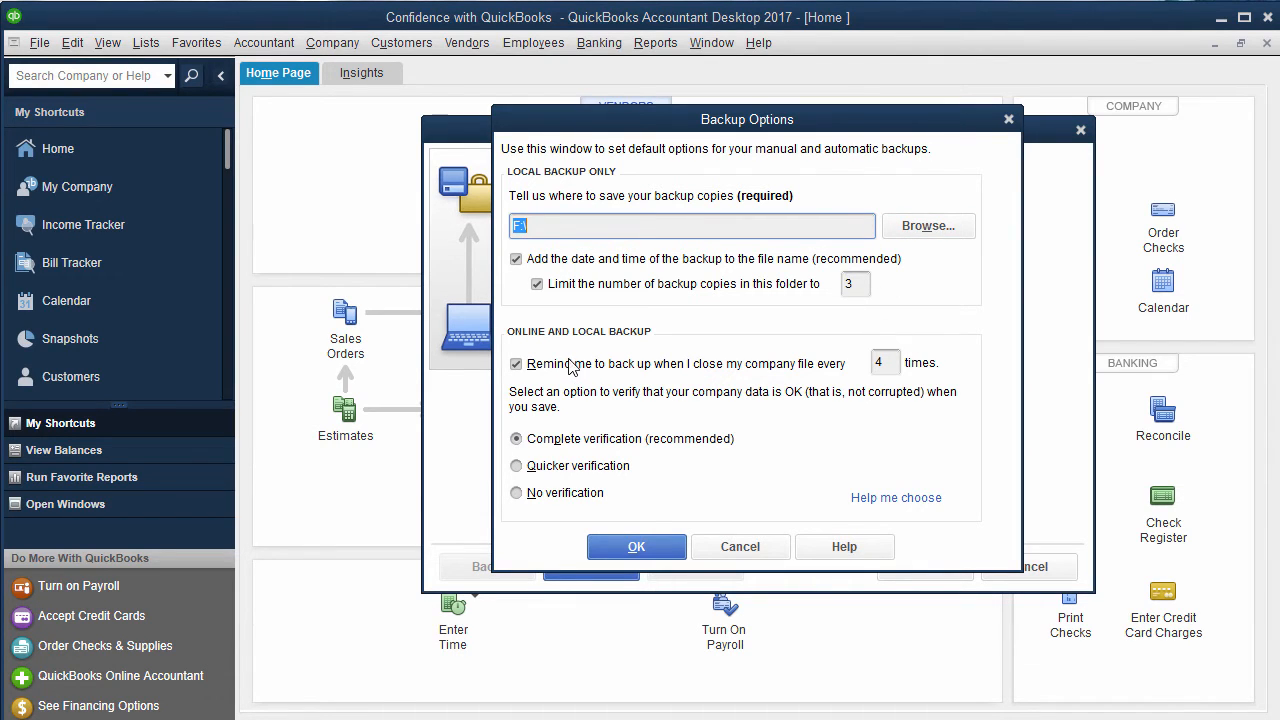
mouse_move(590, 505)
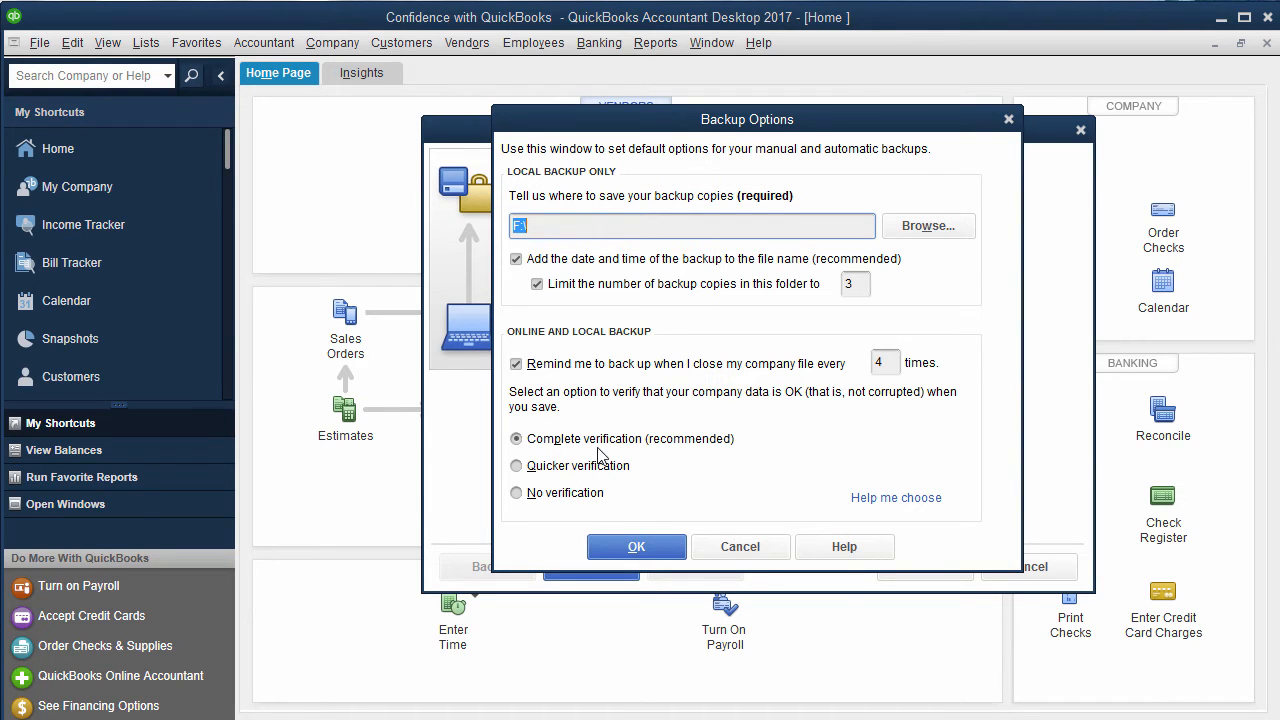
mouse_move(659, 517)
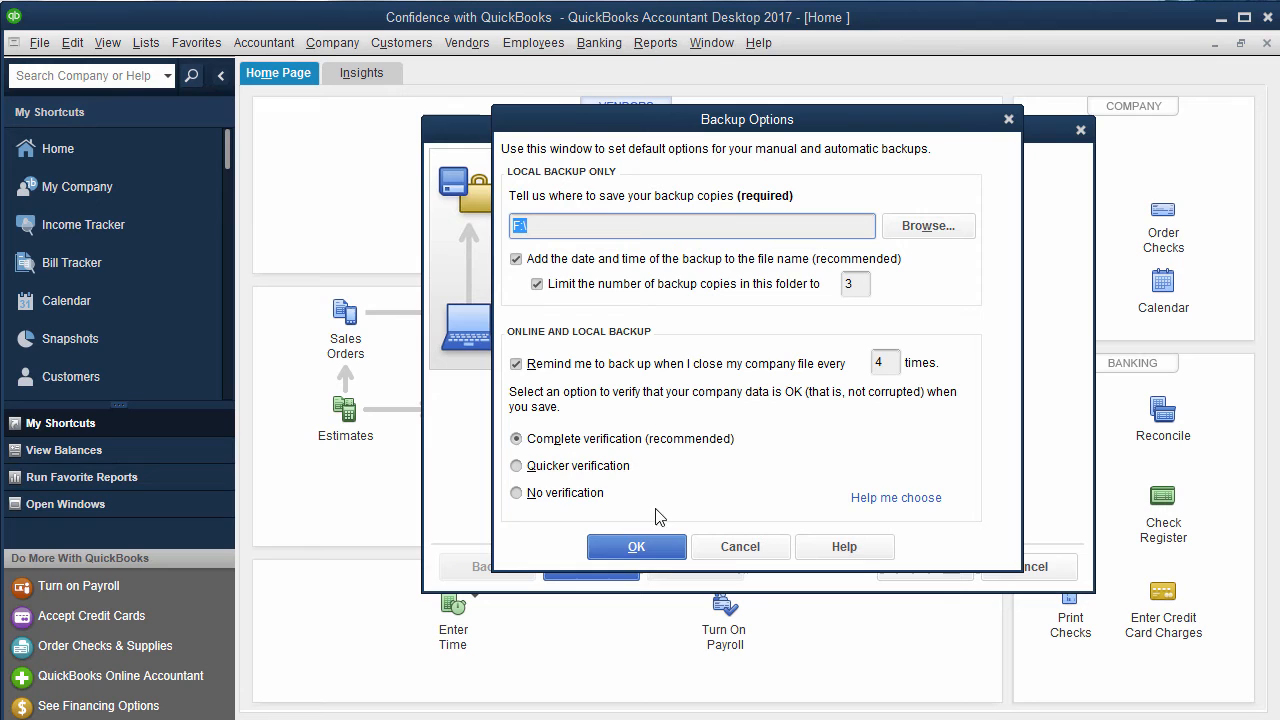
Accept the backup options and choose to save the backup copy now
click(636, 546)
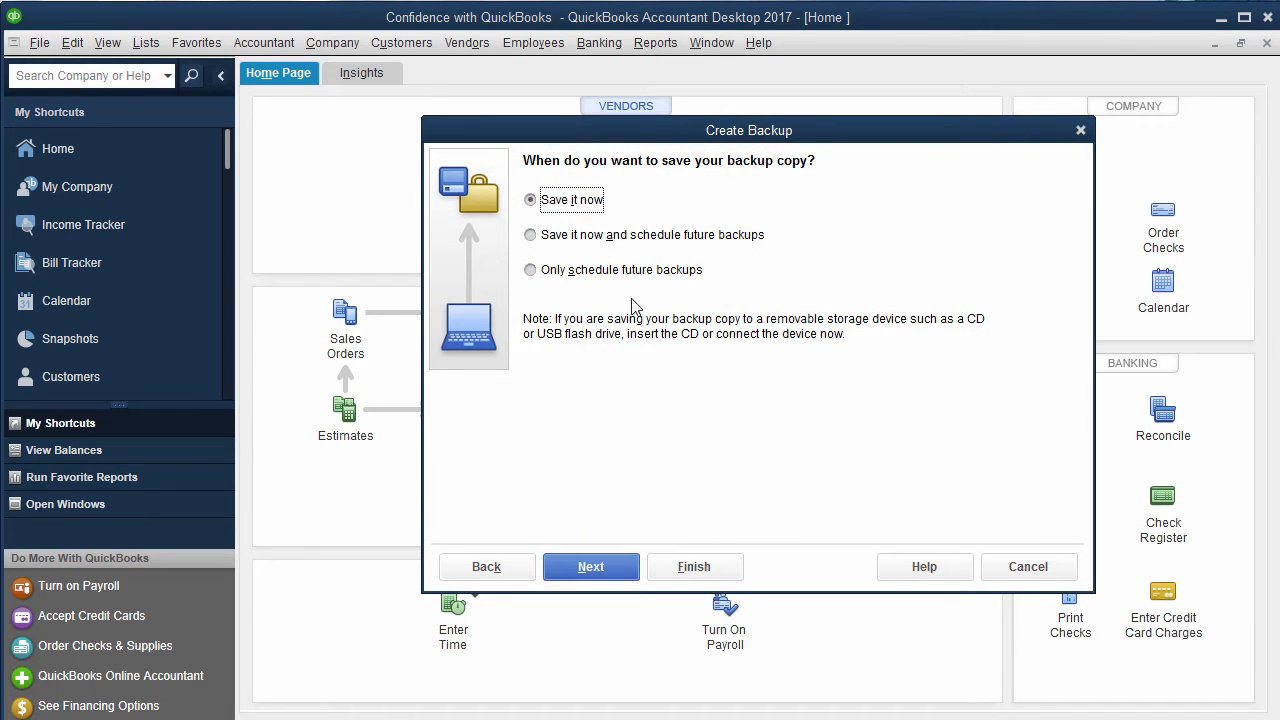
mouse_move(577, 255)
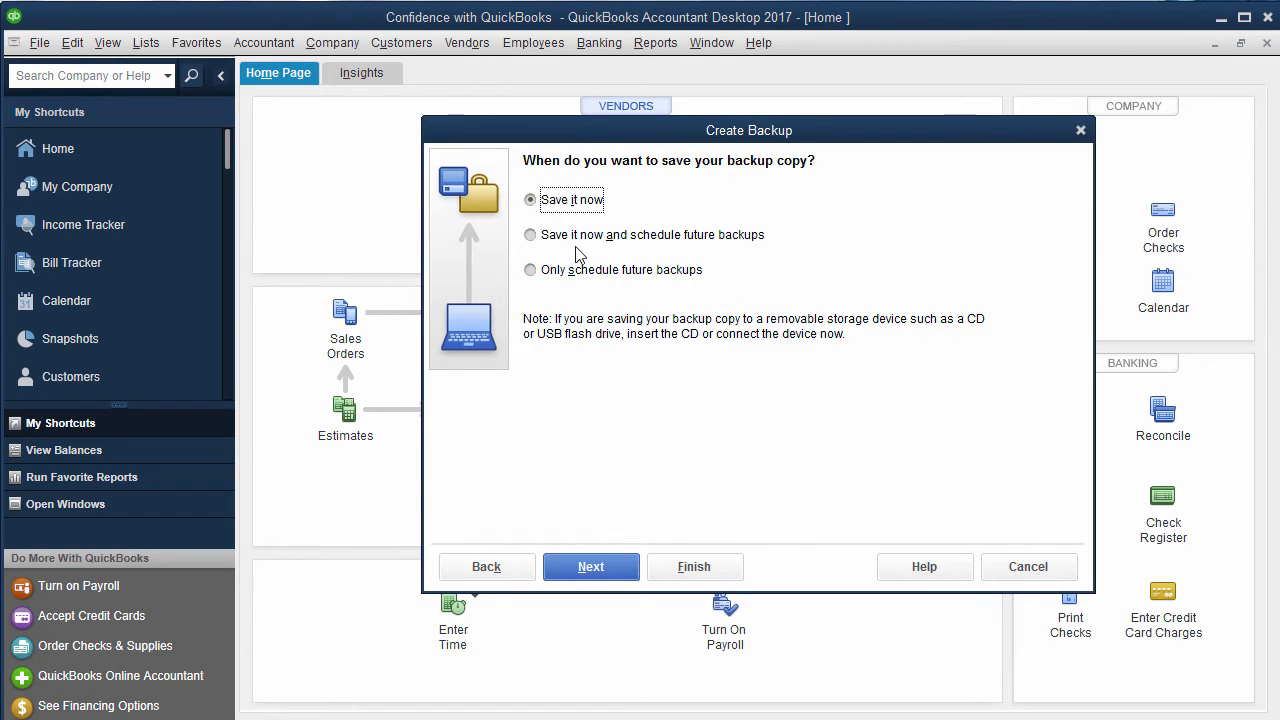
mouse_move(808, 238)
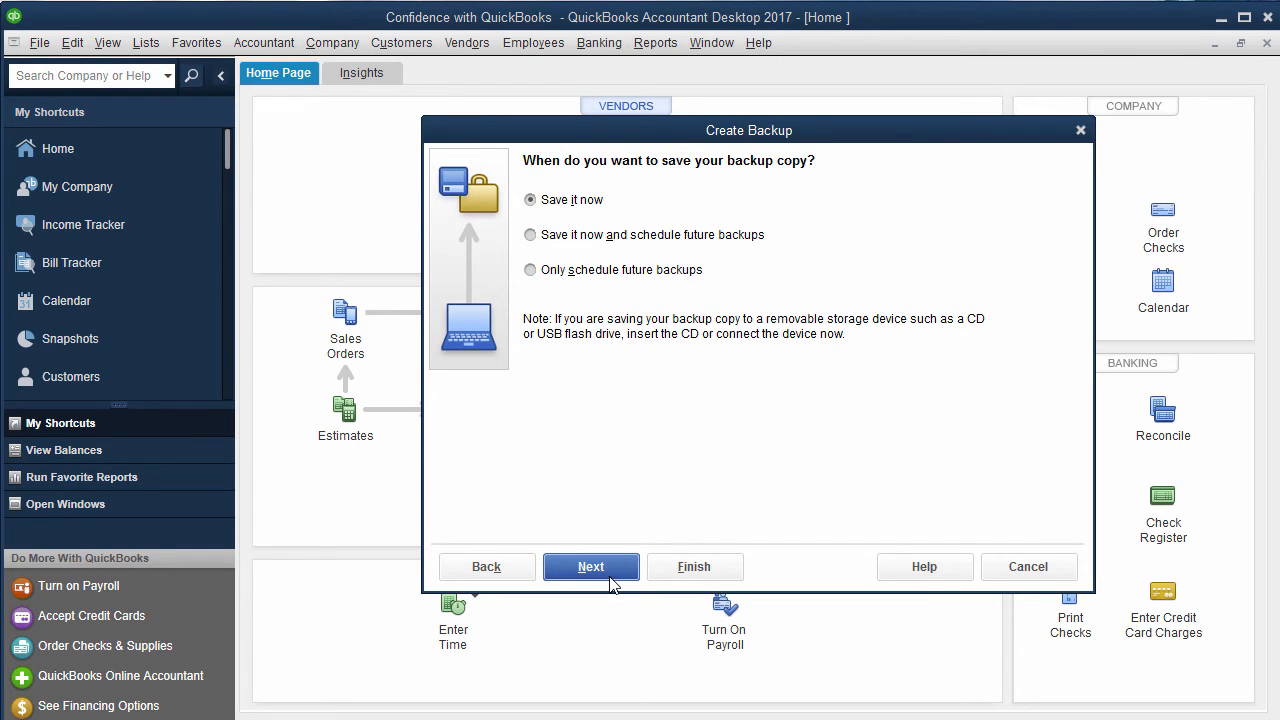
click(590, 566)
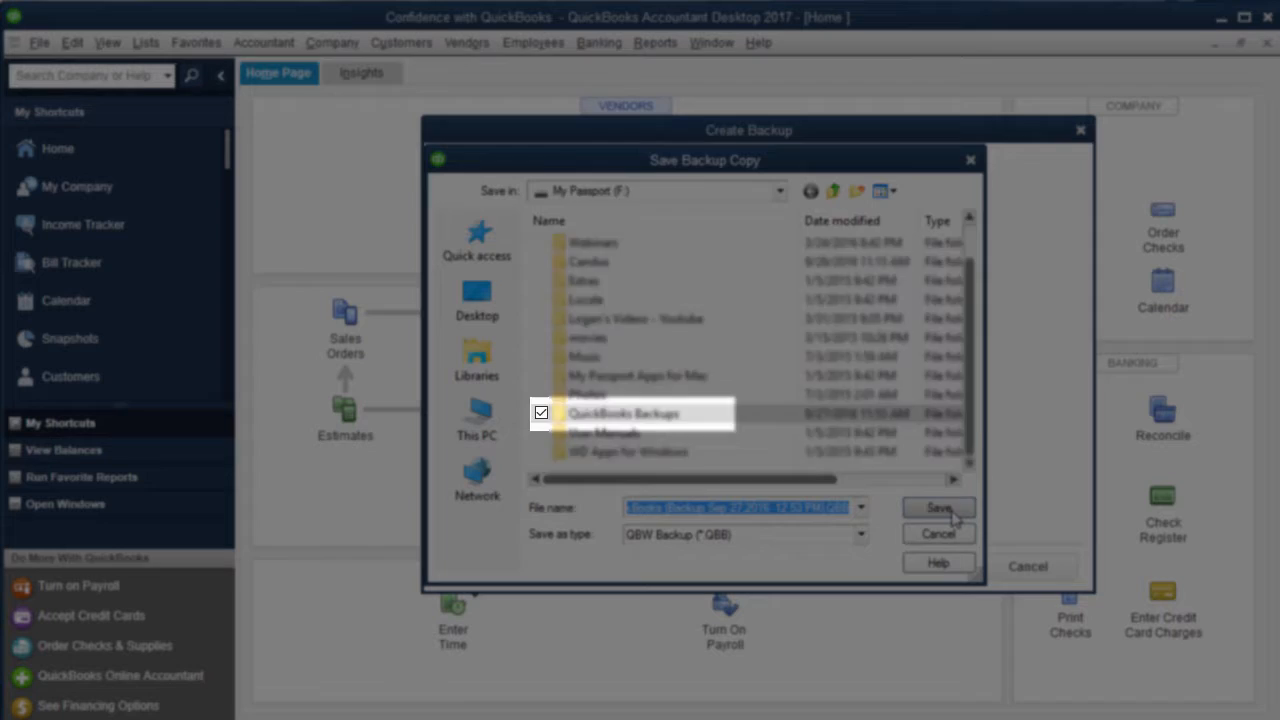
Save the dated company file backup into F:\QuickBooks Backups
click(937, 507)
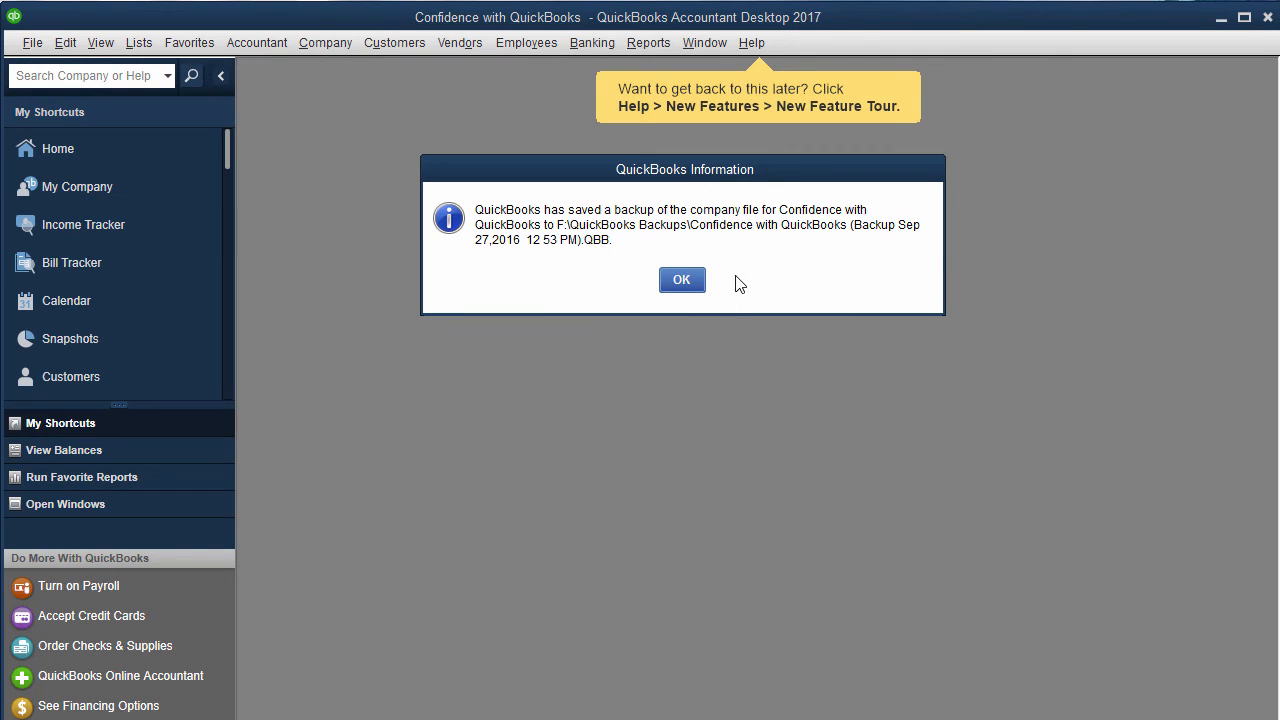
Close the backup-saved QuickBooks Information message and return to the Home Page
click(681, 279)
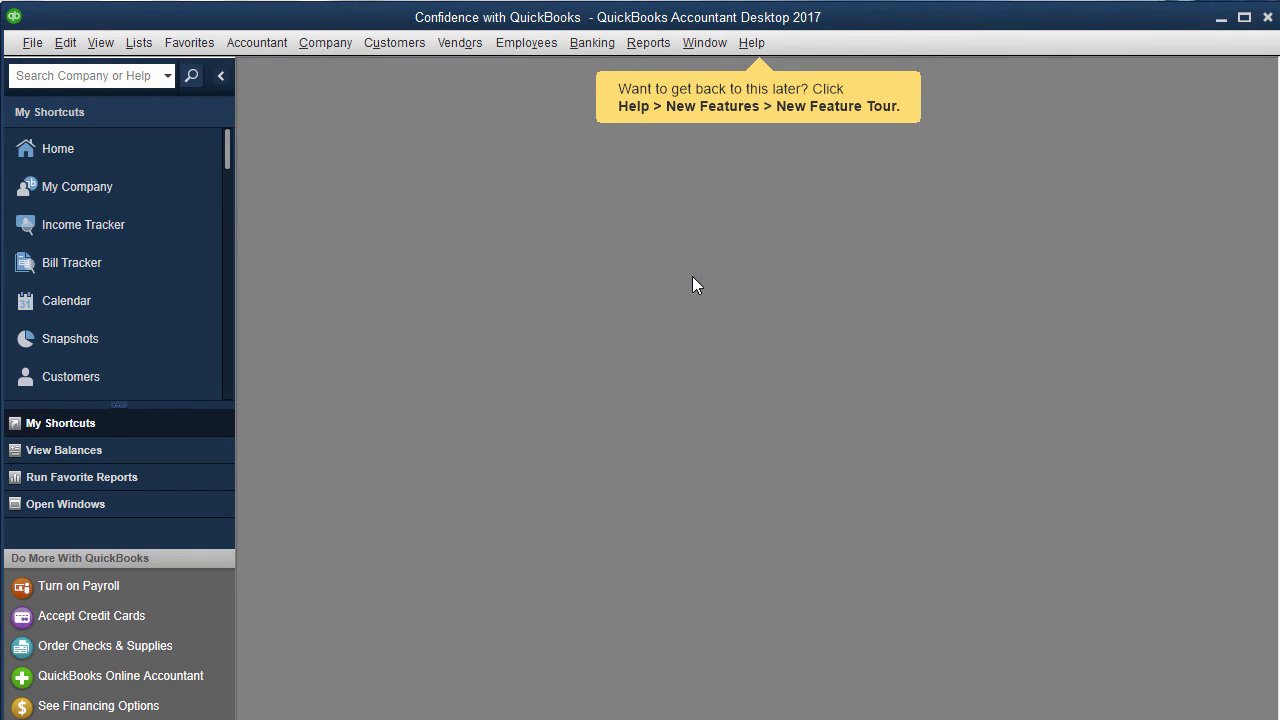
click(57, 148)
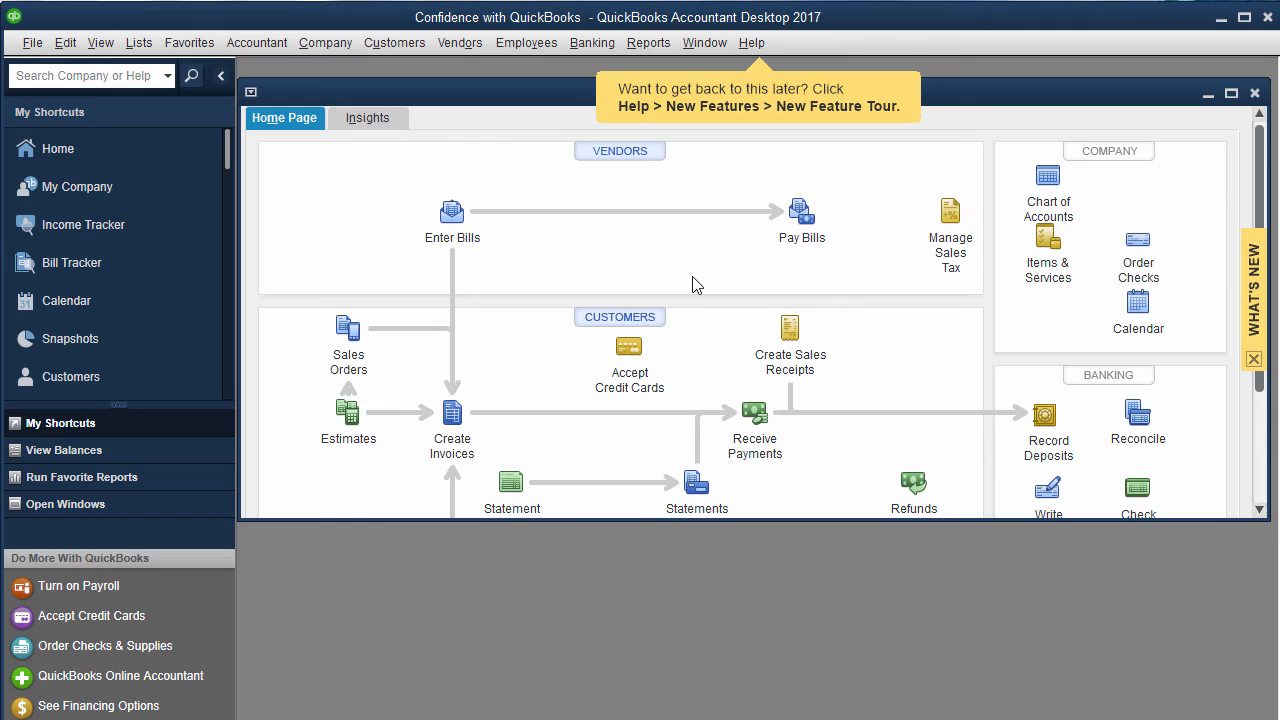